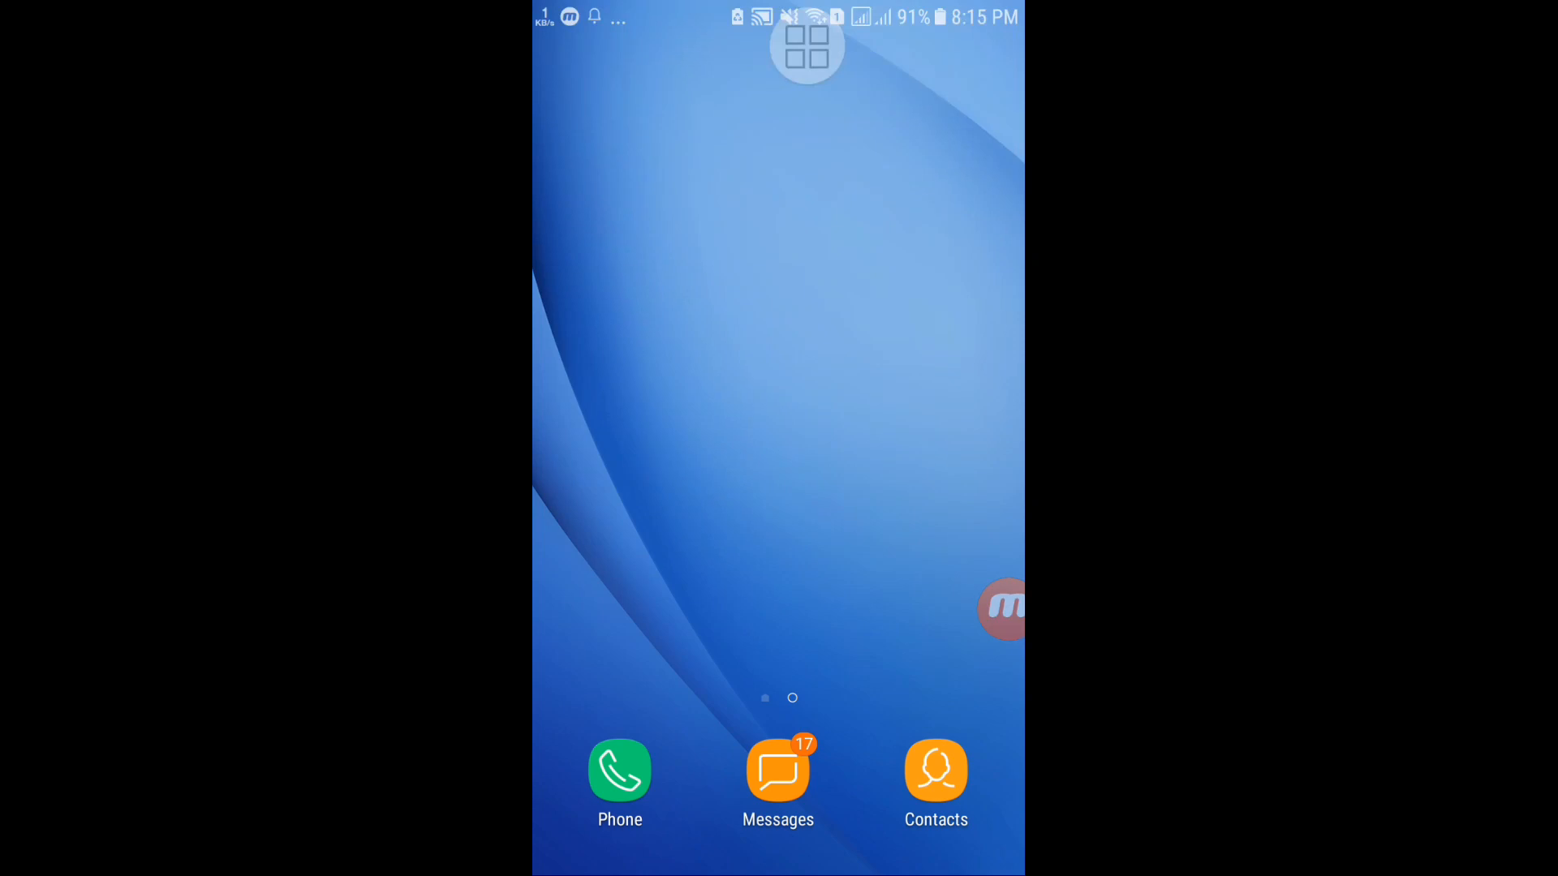
# Step: Show the app drawer page that contains the imo app
pyautogui.click(806, 47)
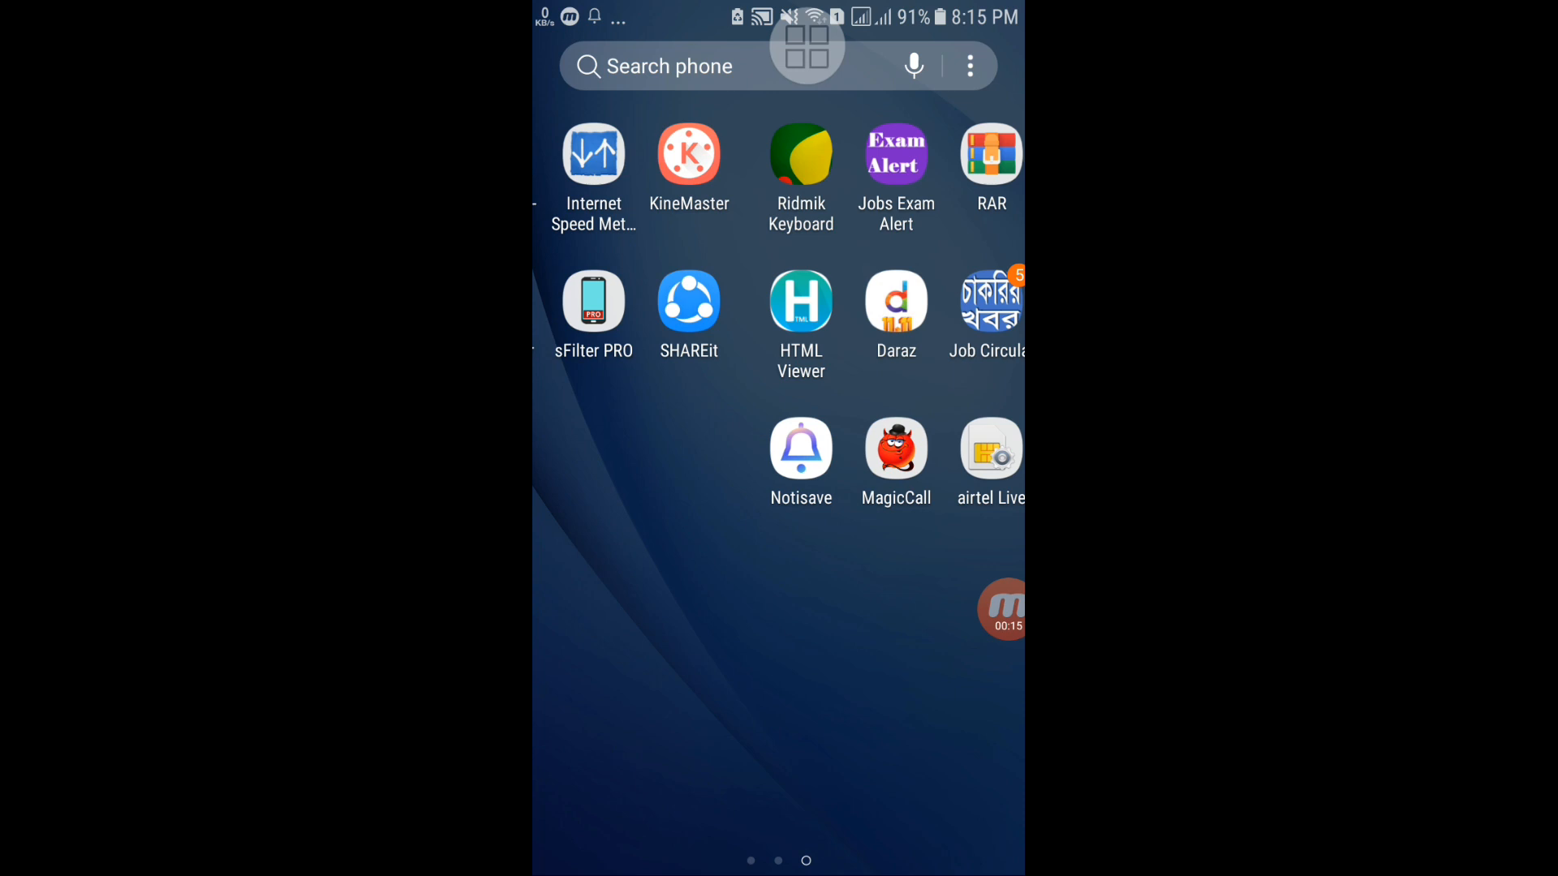
pyautogui.hscroll(-3)
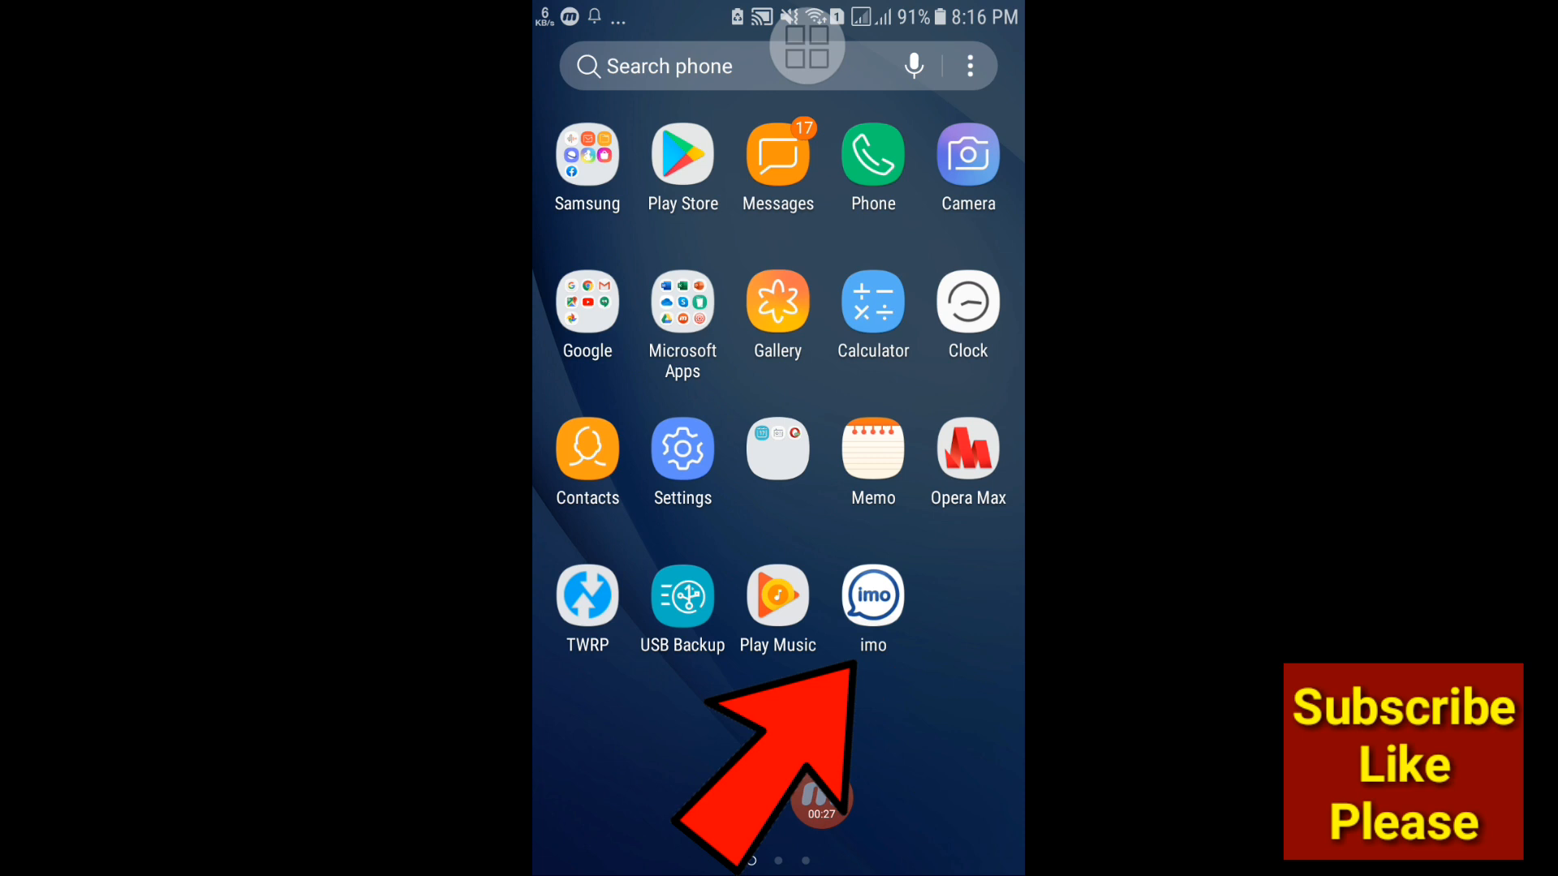
# Step: Launch imo and go through its Settings into the General section
pyautogui.click(873, 594)
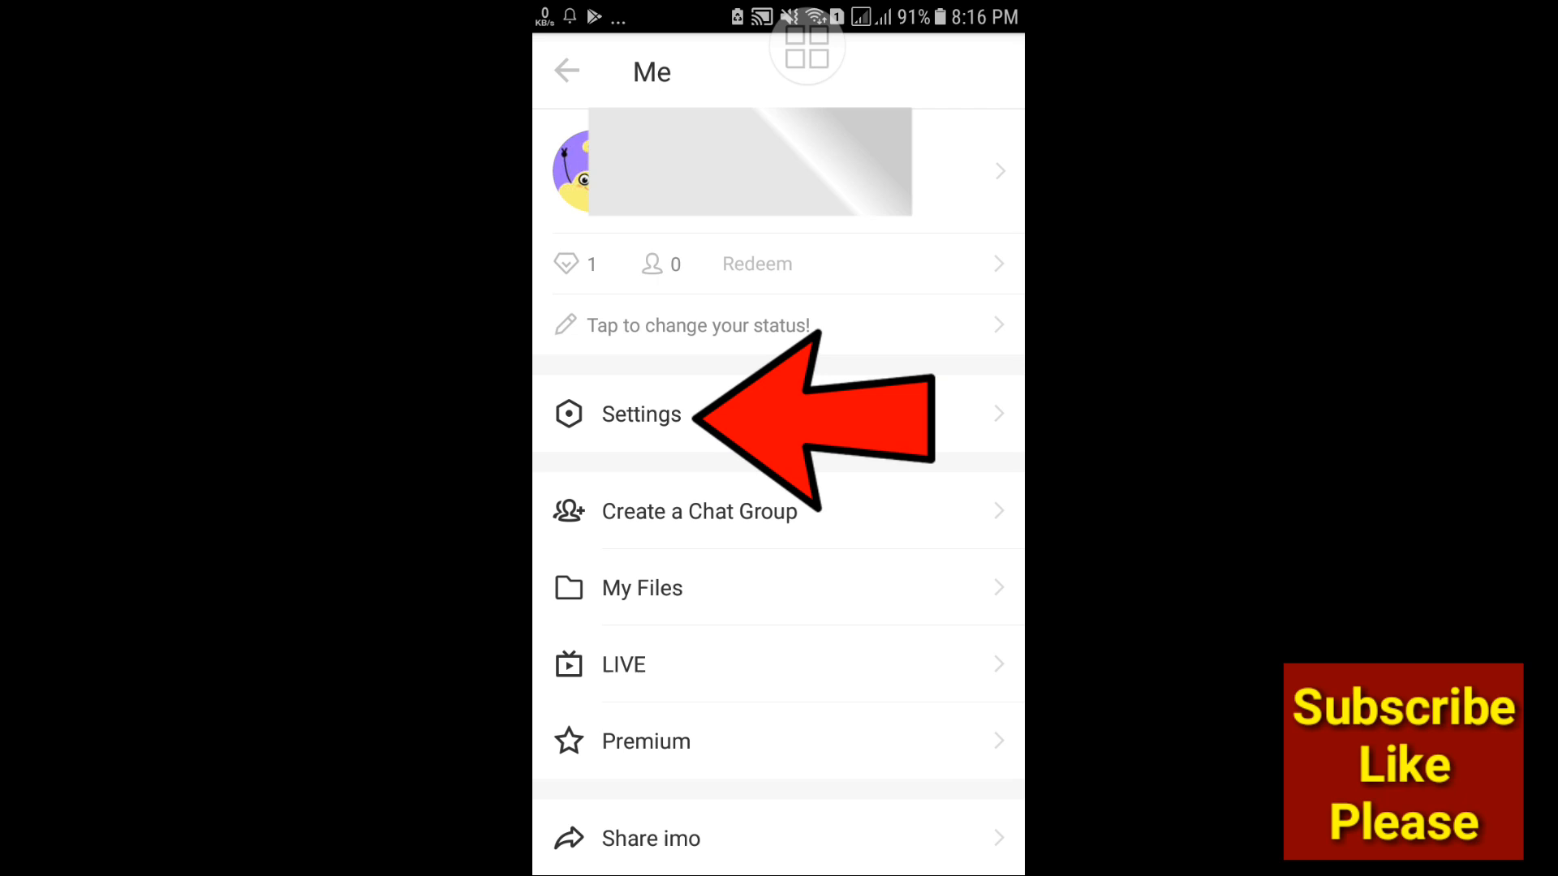
pyautogui.click(641, 414)
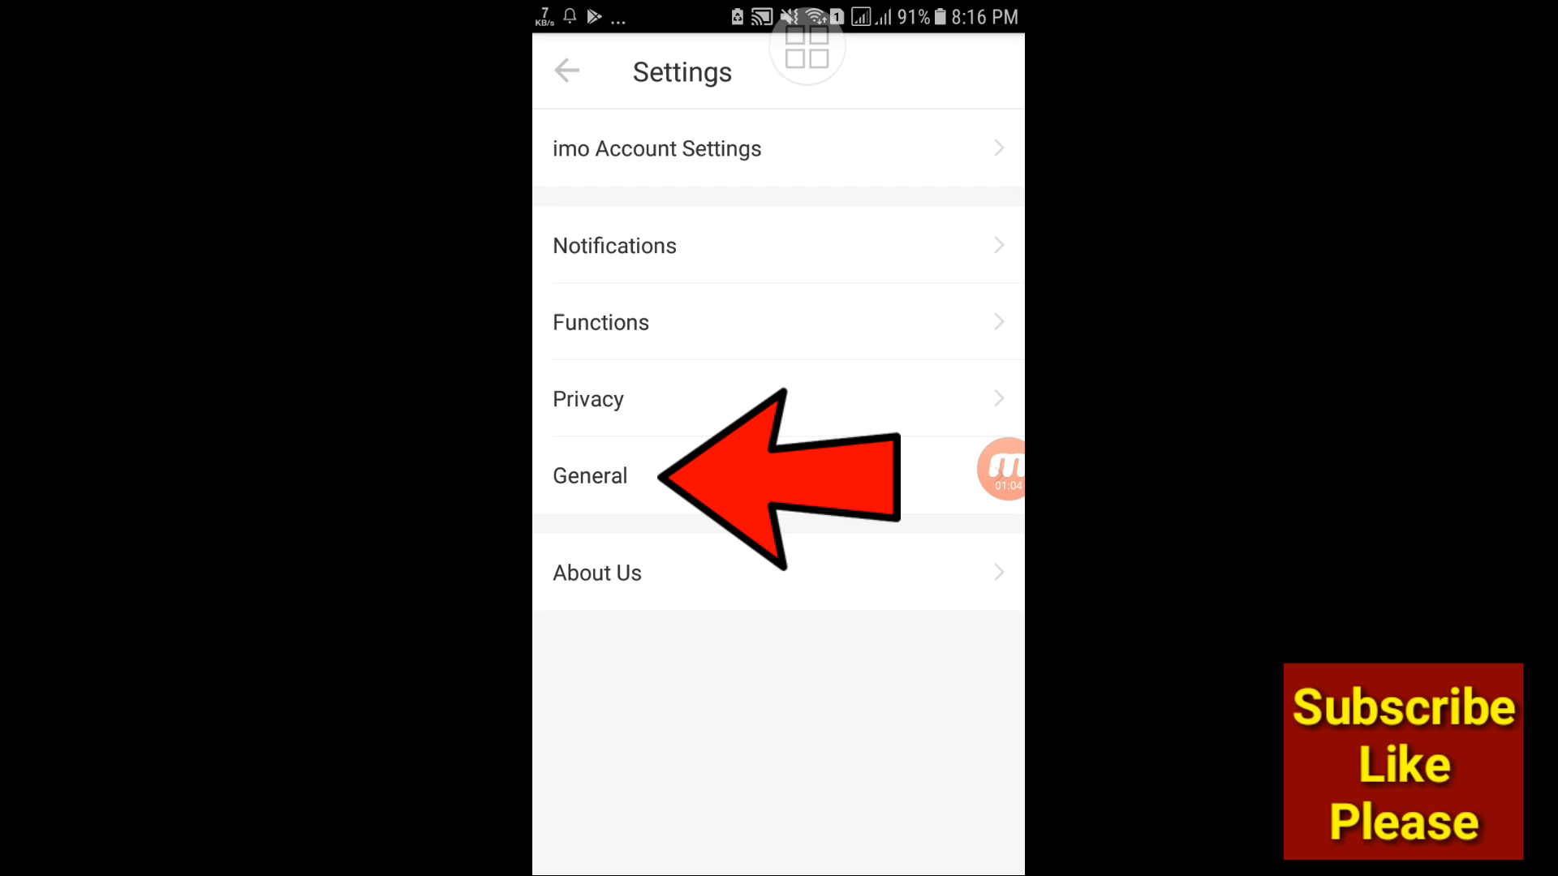
pyautogui.click(589, 475)
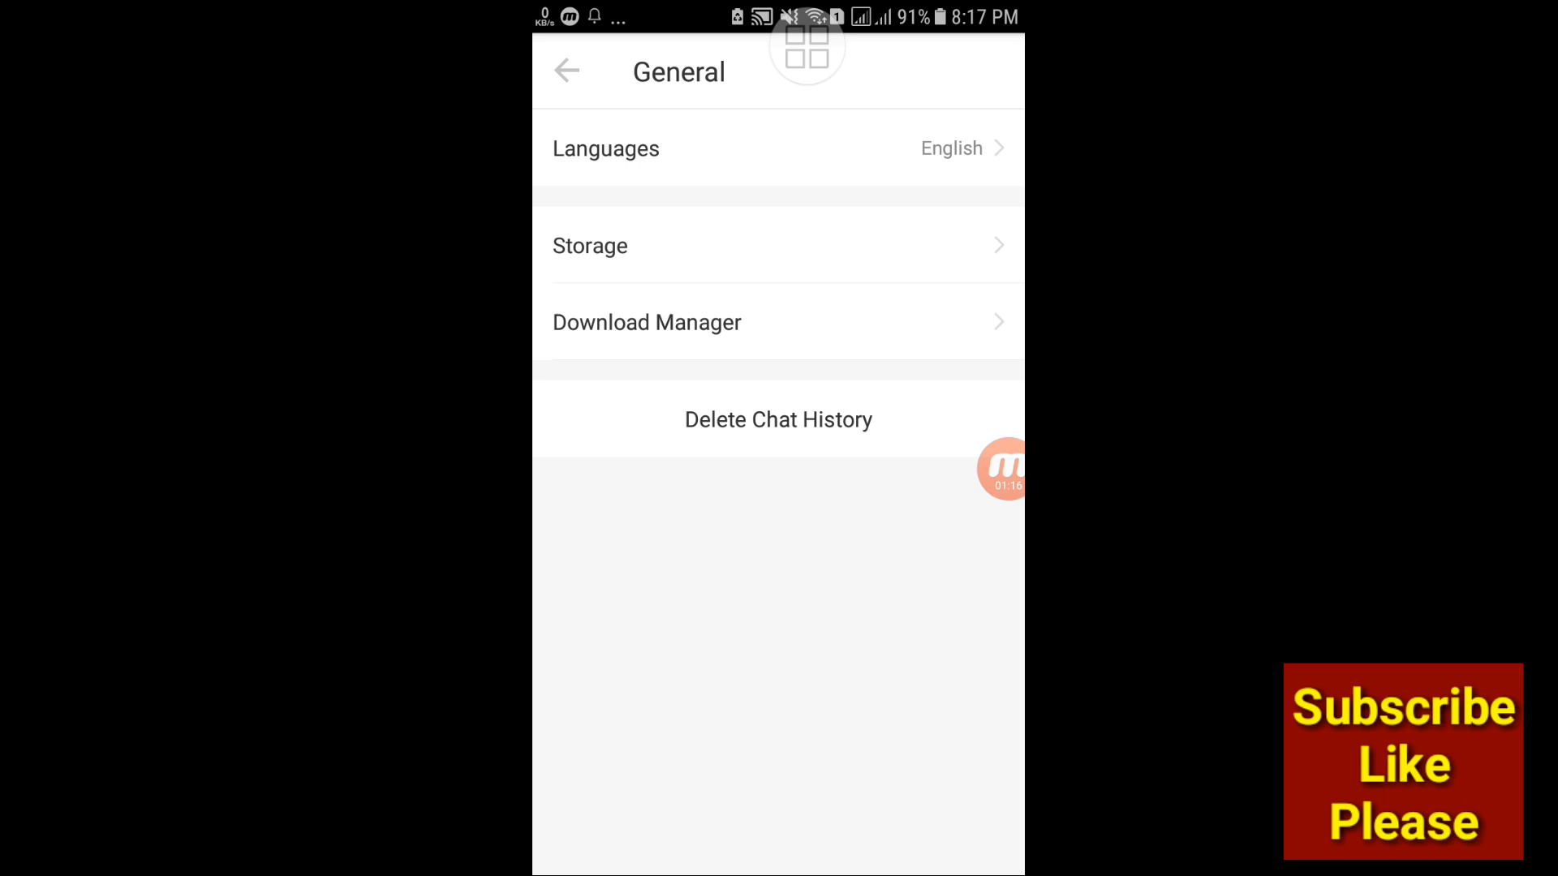
# Step: Enable Store photos and Store videos in imo Storage, then return to General
pyautogui.click(777, 245)
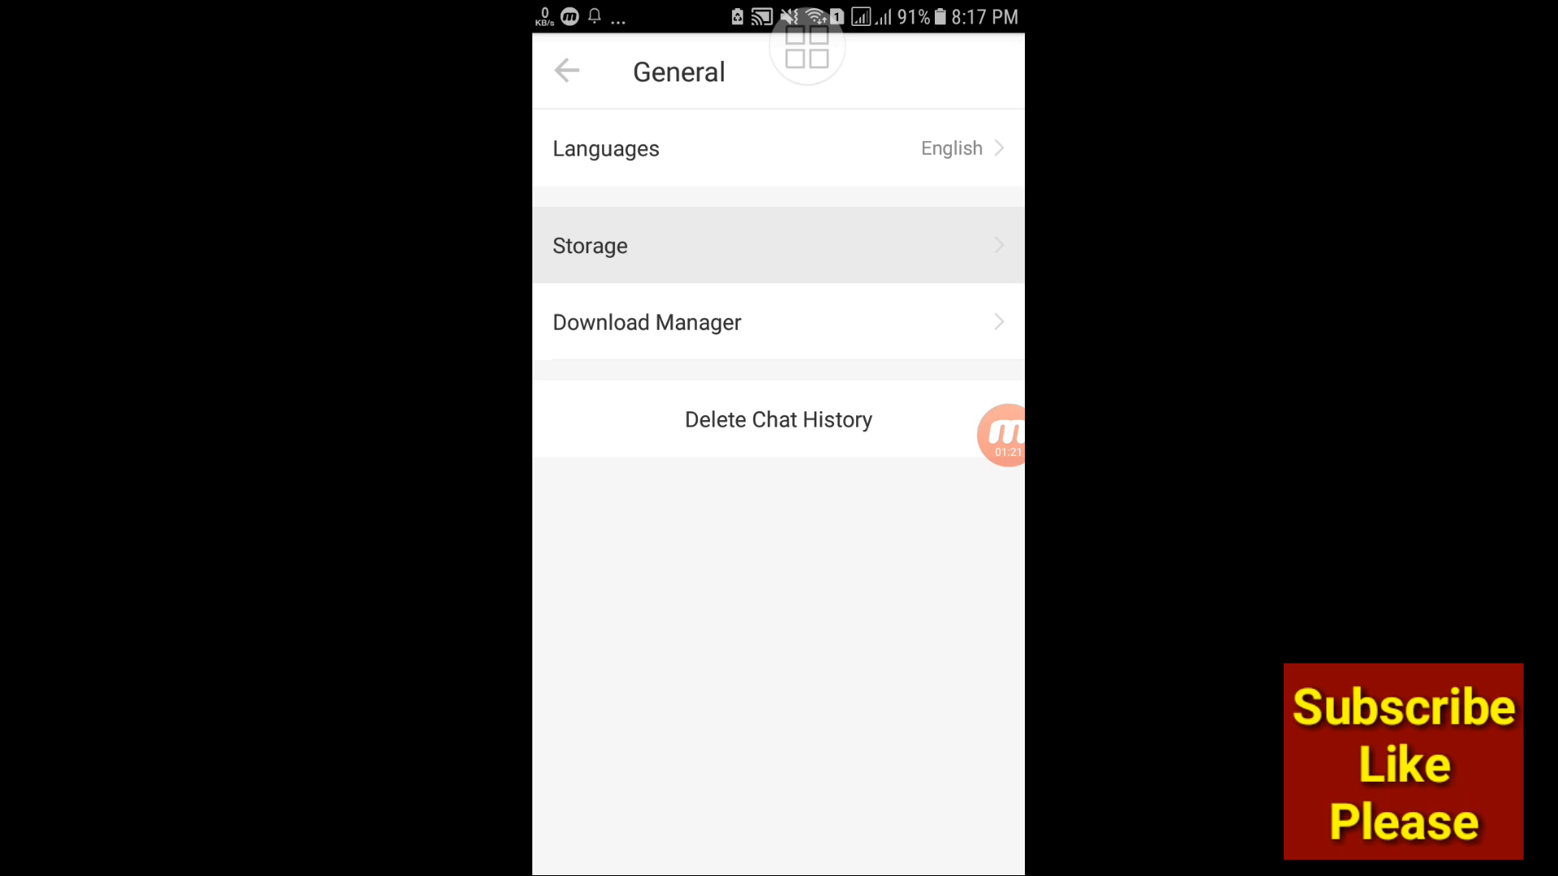
pyautogui.click(777, 245)
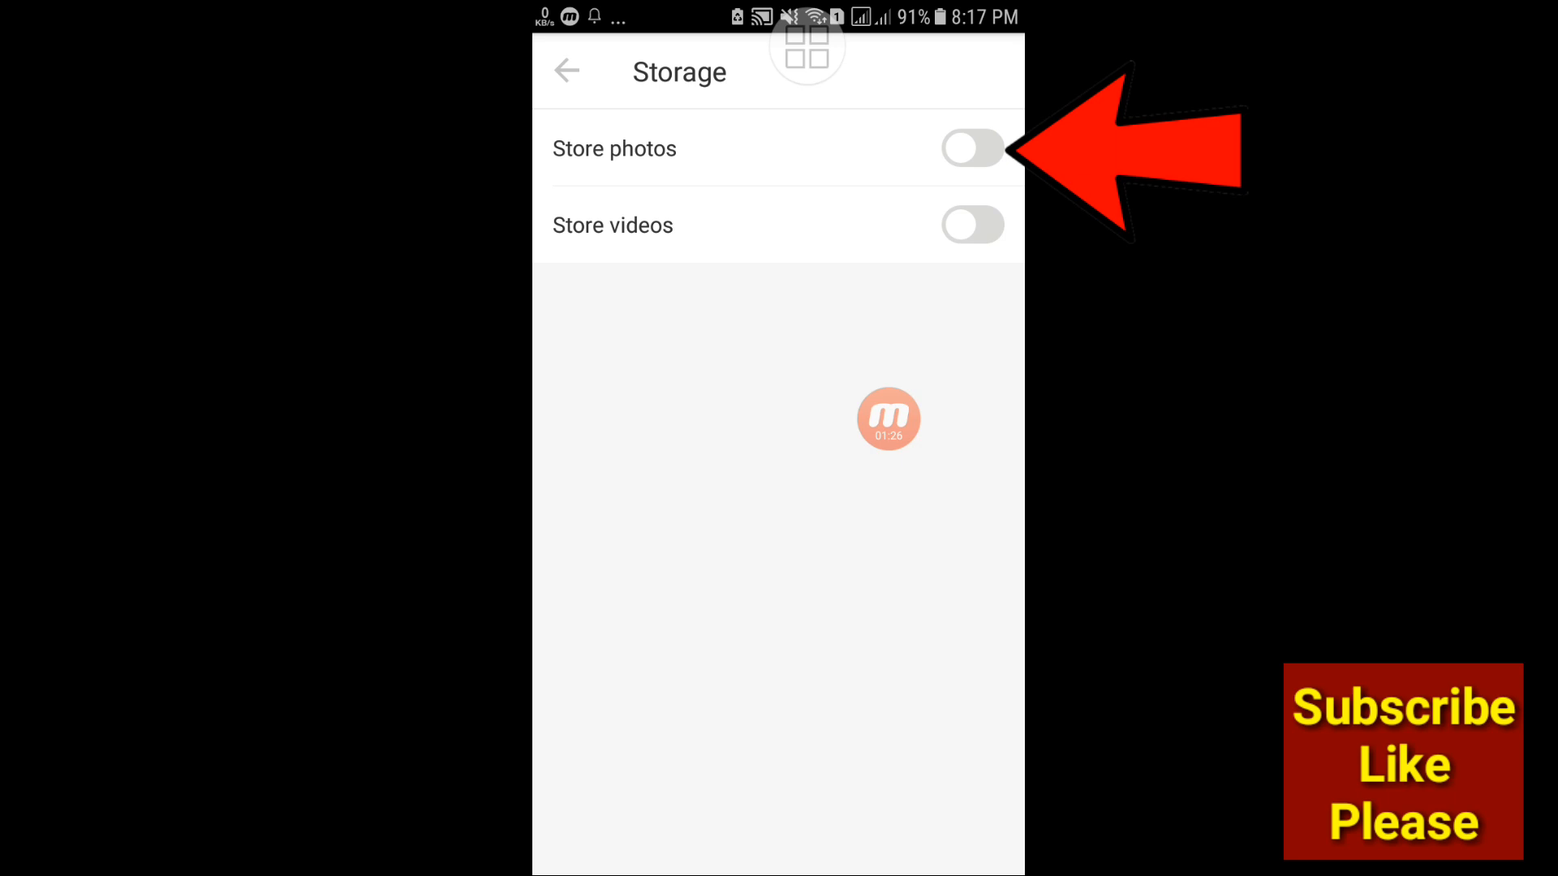
pyautogui.click(971, 223)
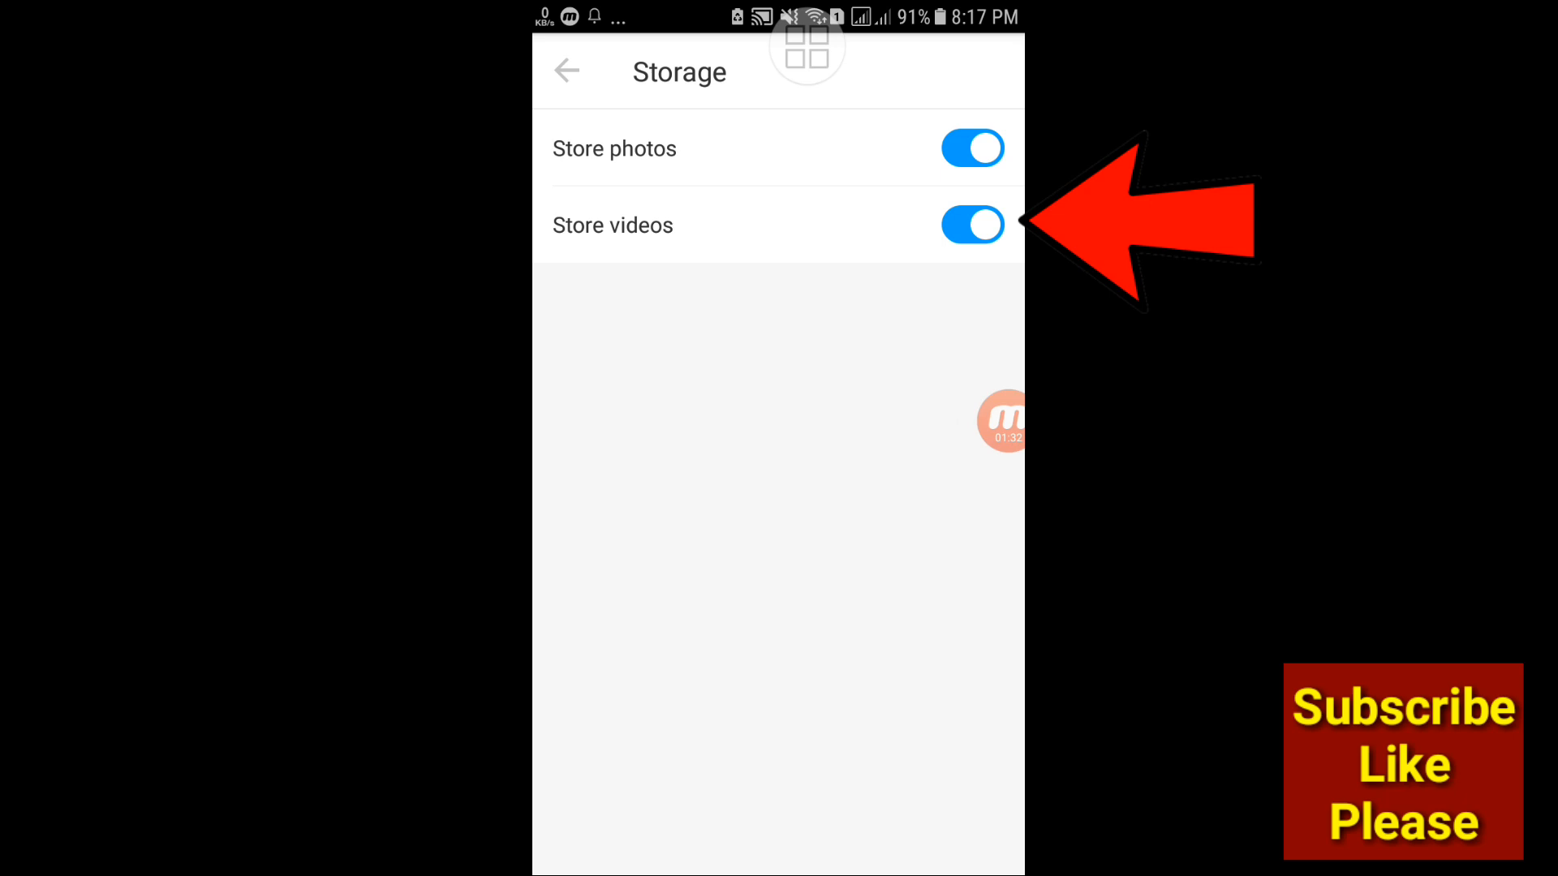
pyautogui.click(566, 70)
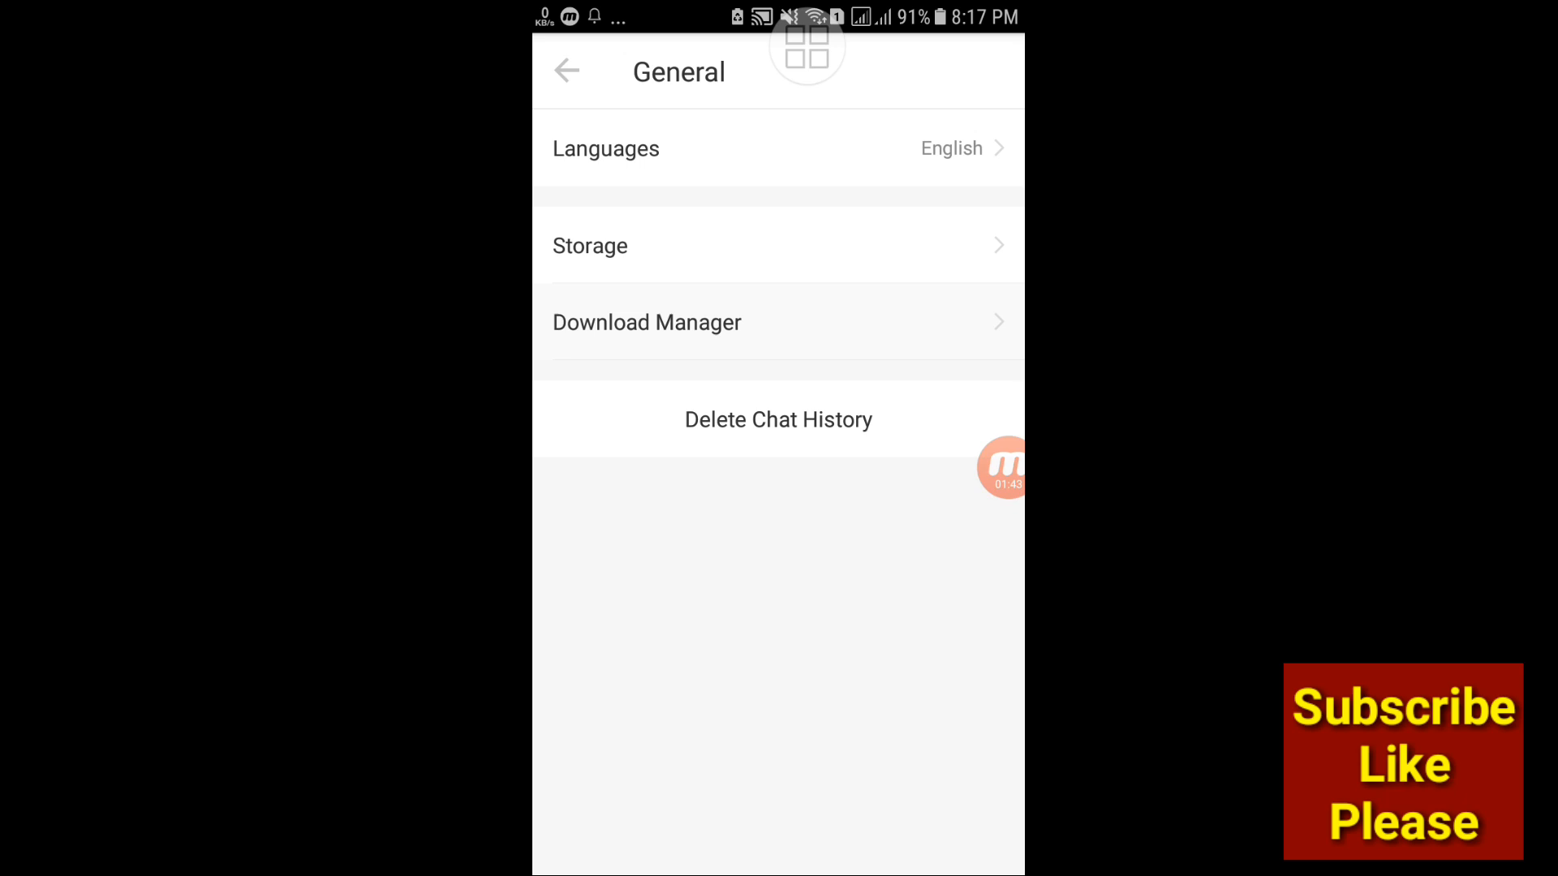
# Step: In Download Manager, select the chat's media and start downloading it
pyautogui.click(647, 321)
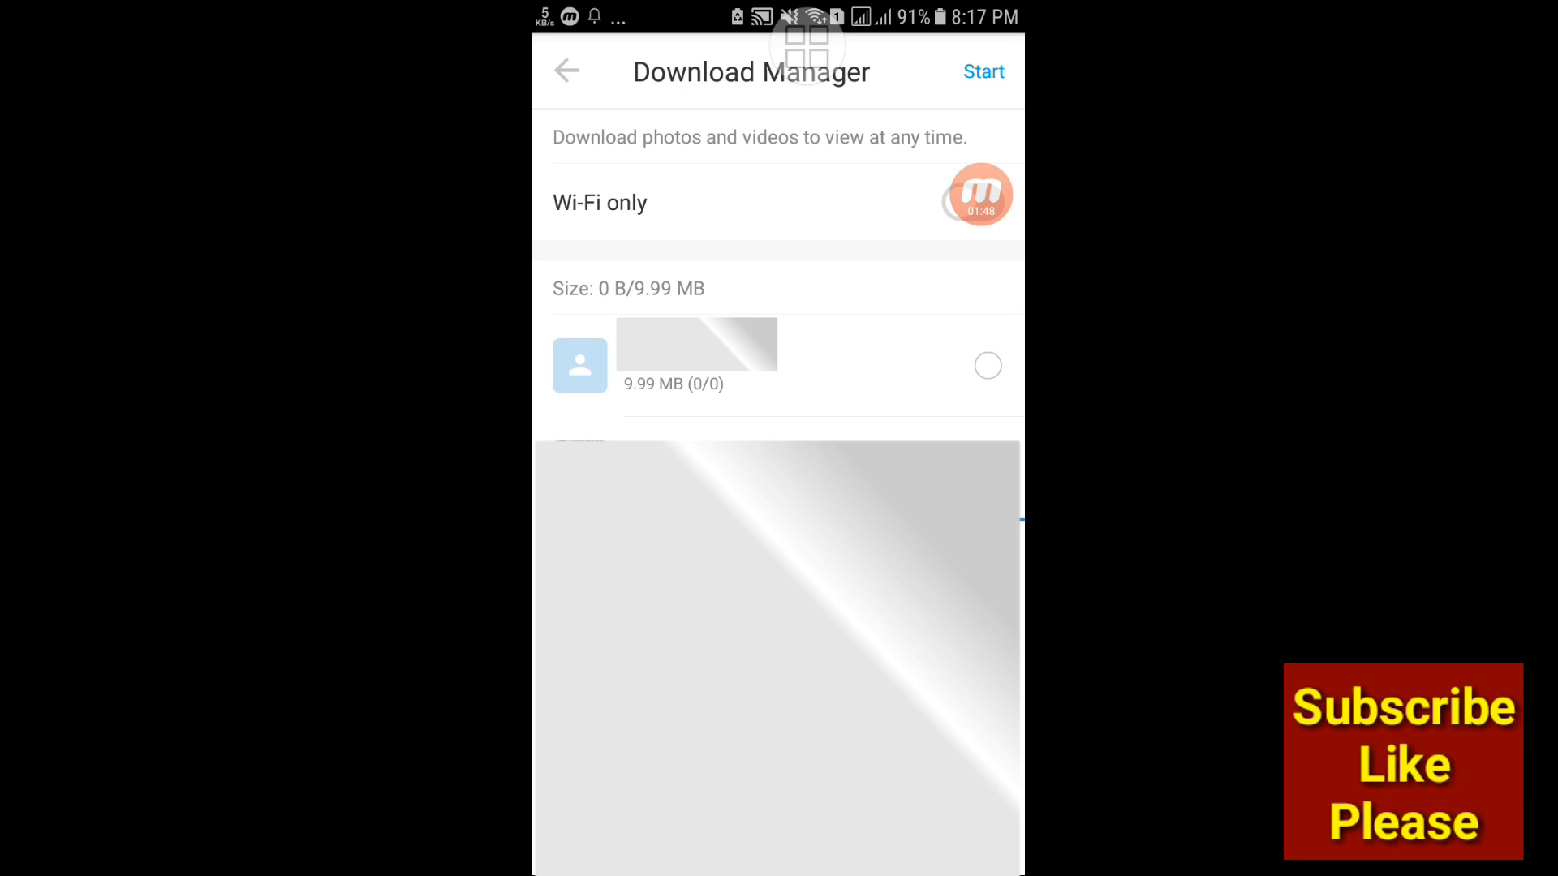
pyautogui.click(972, 202)
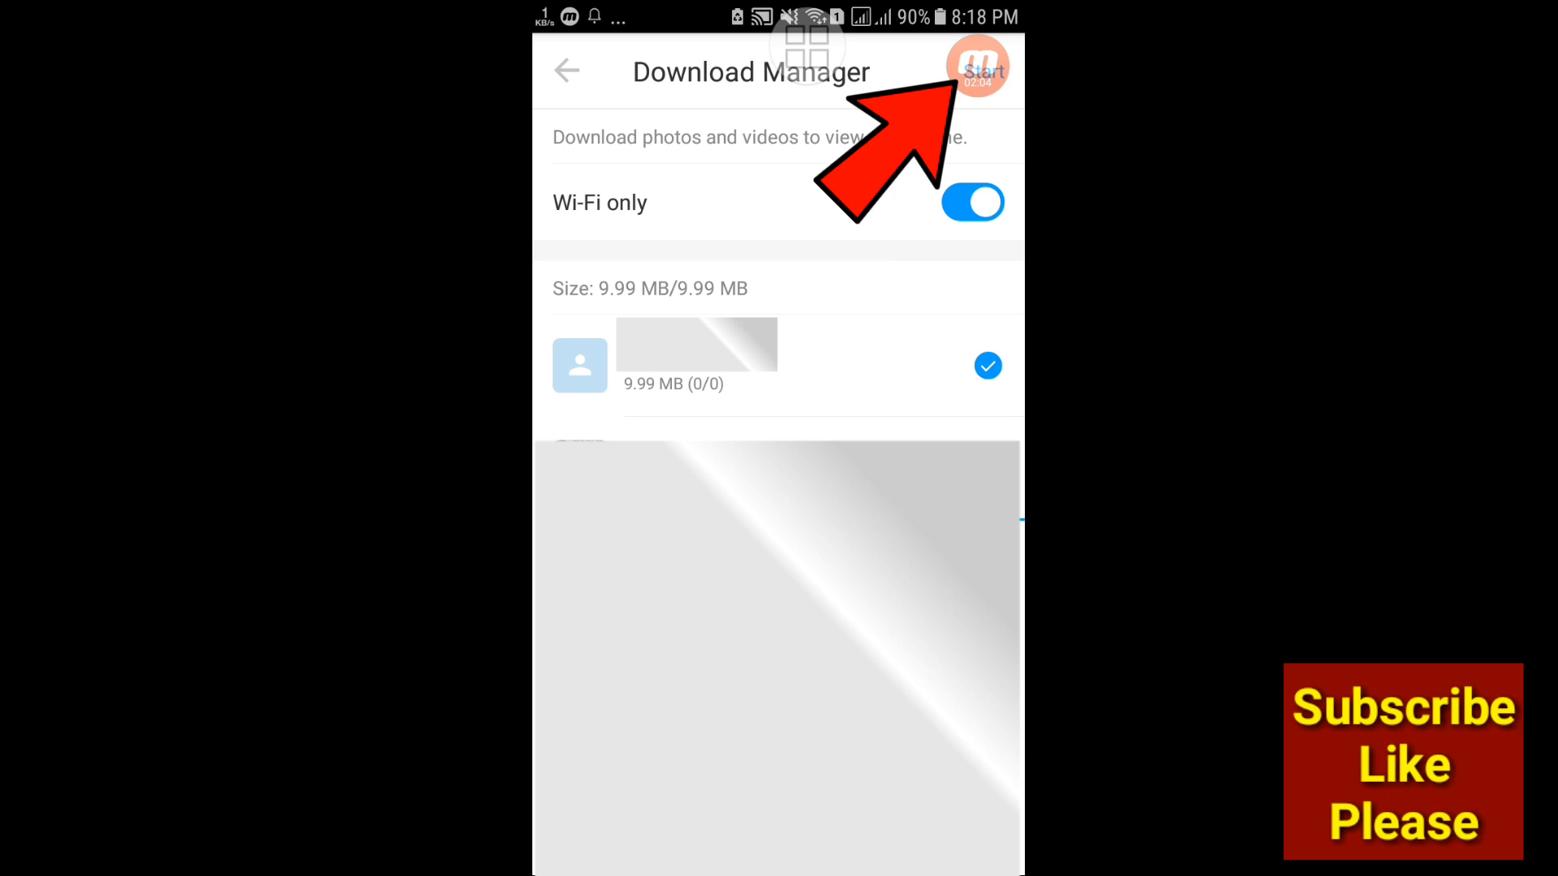
pyautogui.click(977, 70)
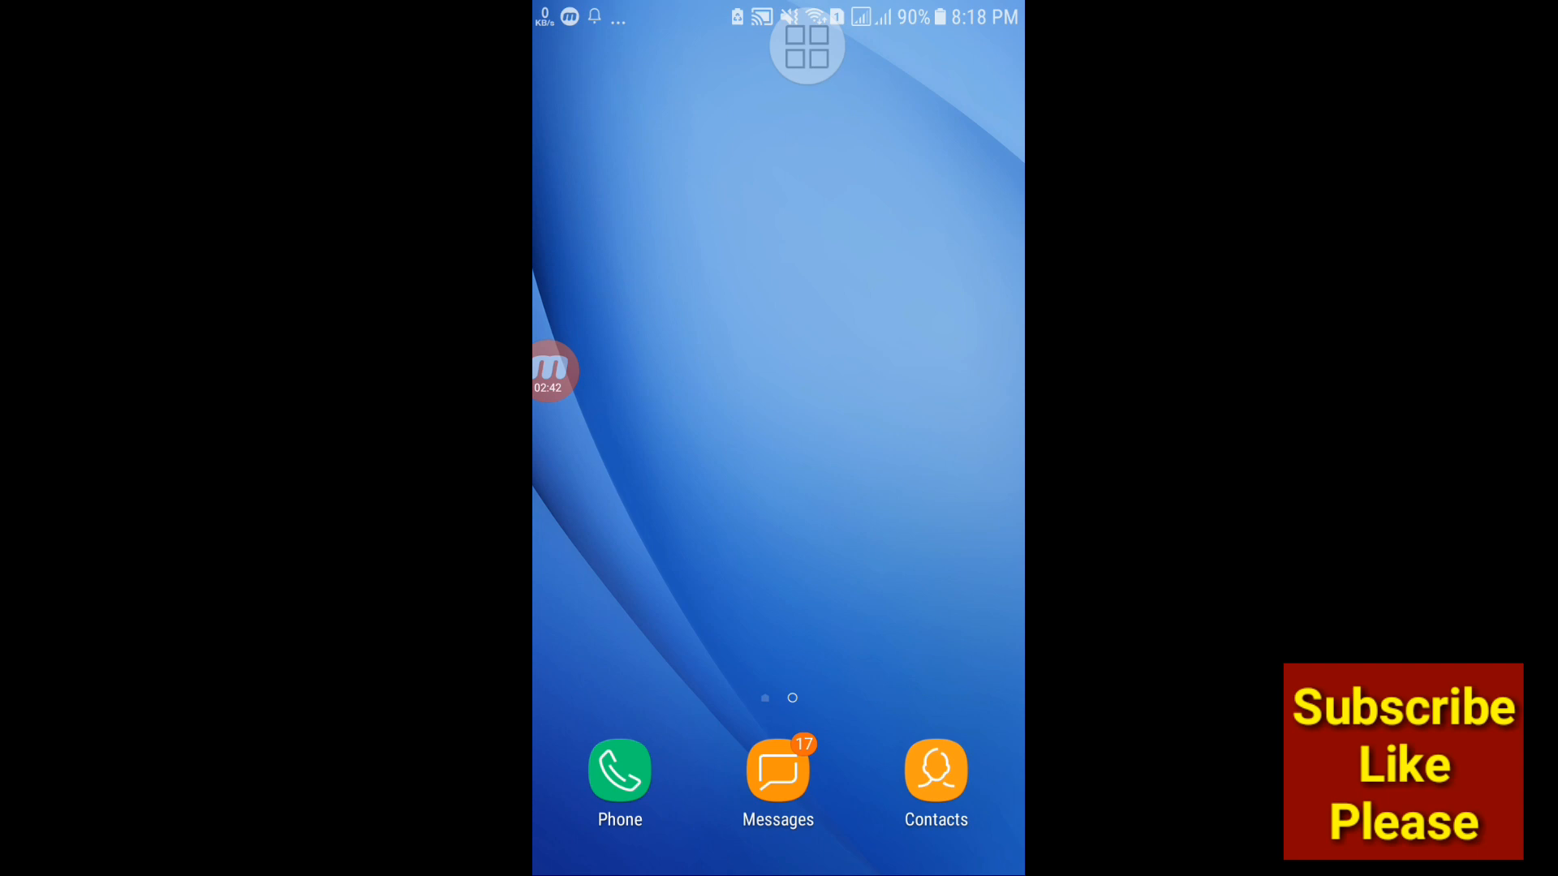
# Step: Show the app drawer listing Gallery and imo
pyautogui.click(806, 47)
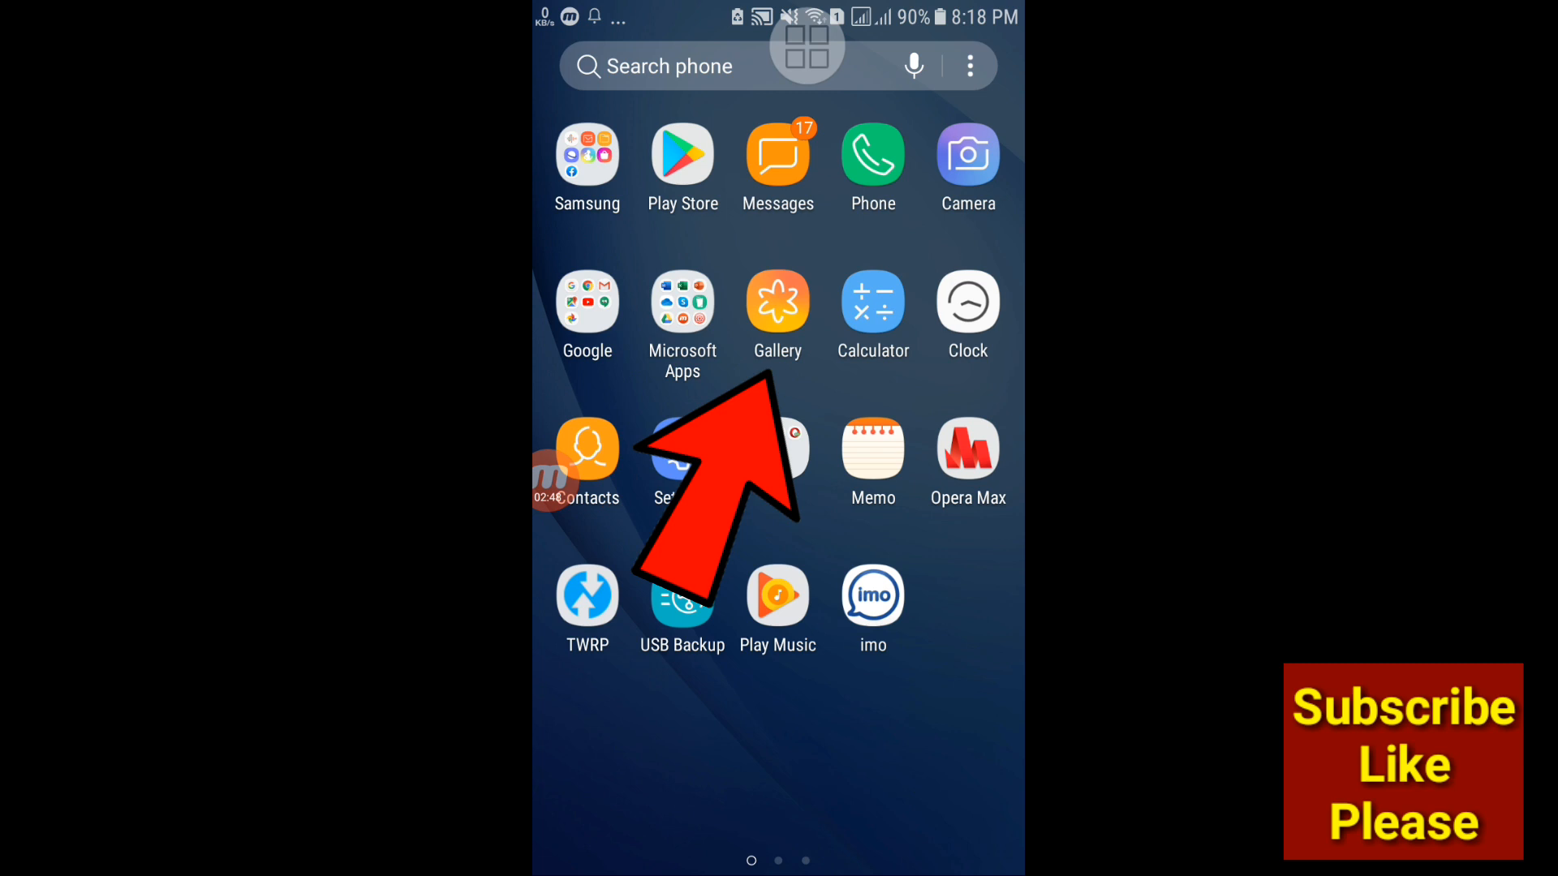